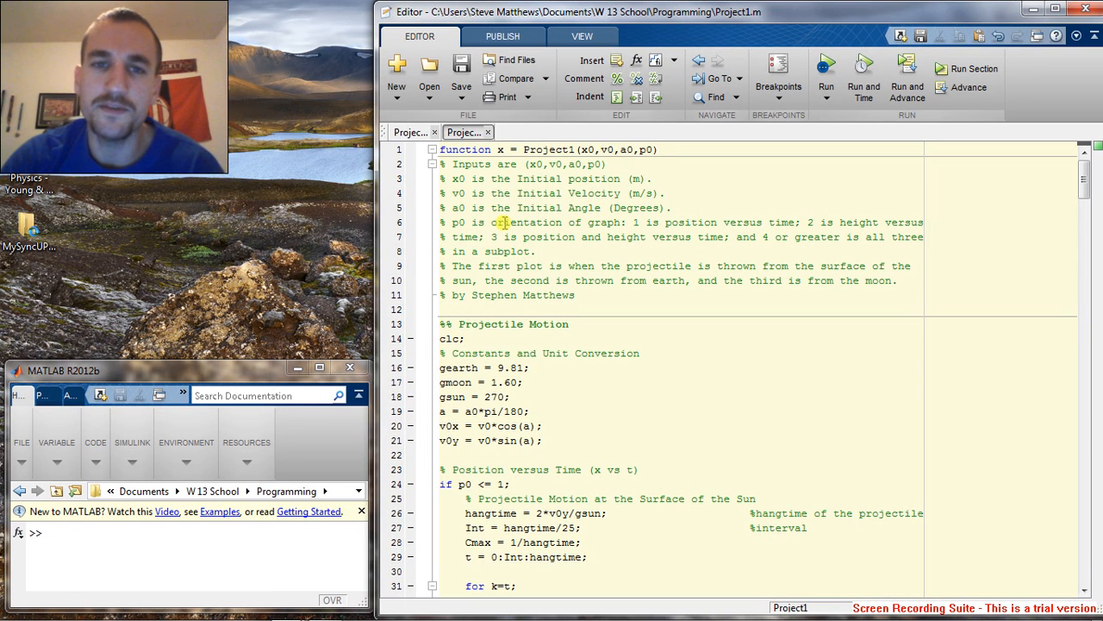
# - Scroll through Project1.m and Project.m, then start the Project app from the Command Window
pyautogui.click(659, 149)
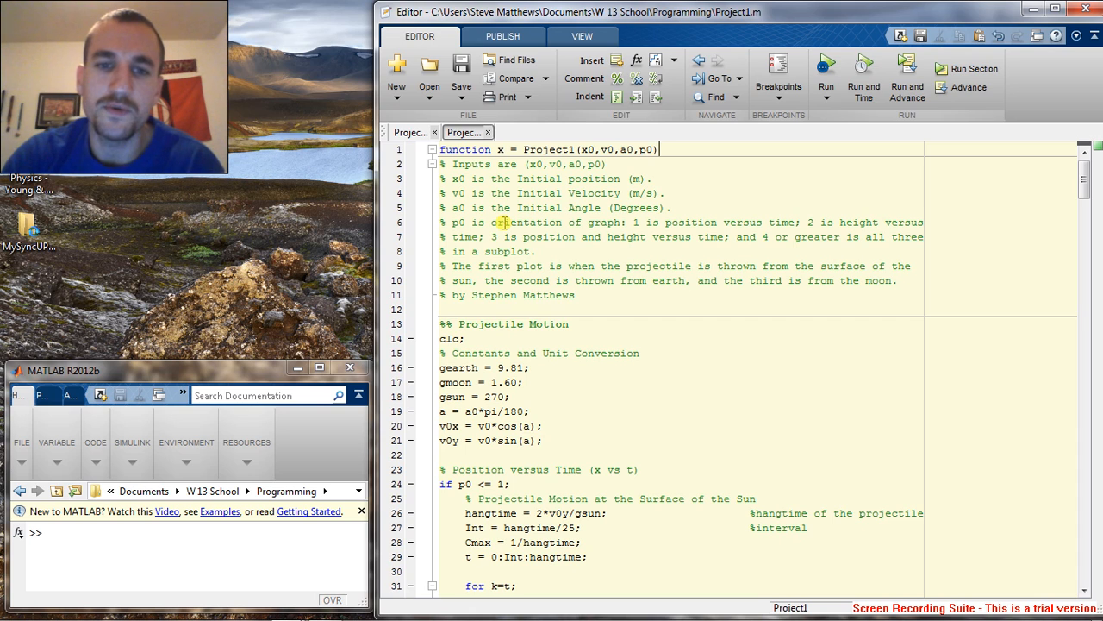
pyautogui.moveTo(528, 241)
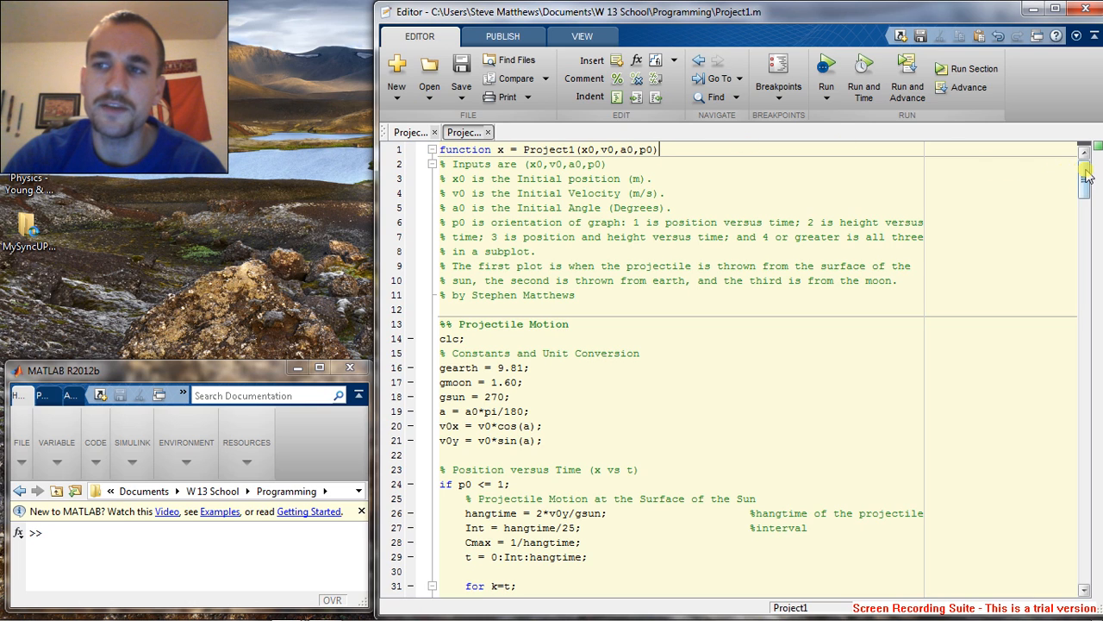
pyautogui.scroll(-3)
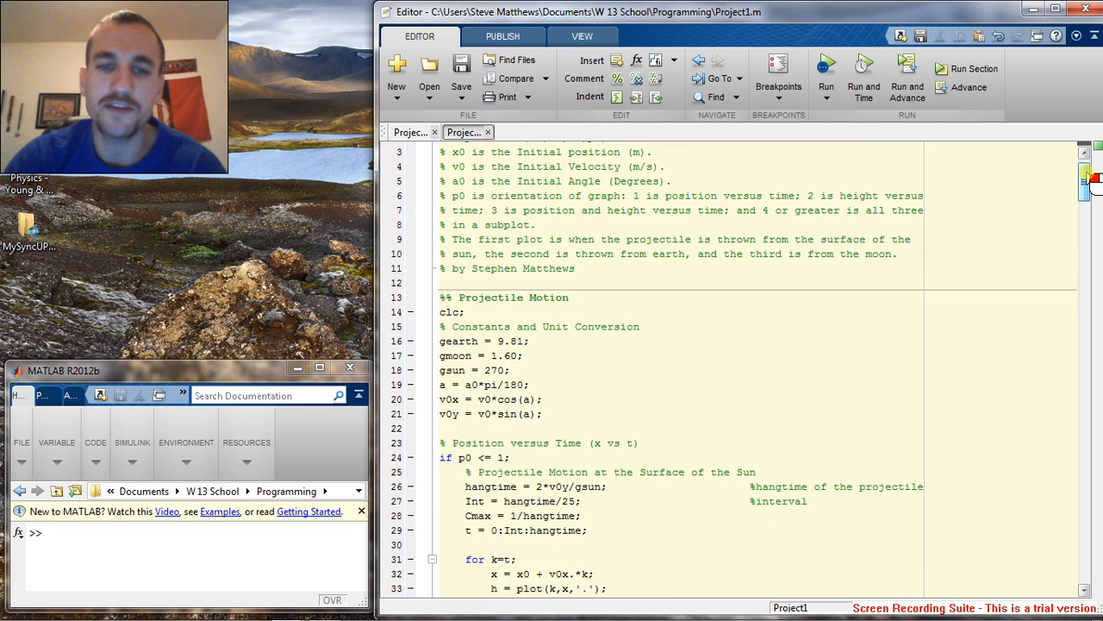
pyautogui.scroll(-3)
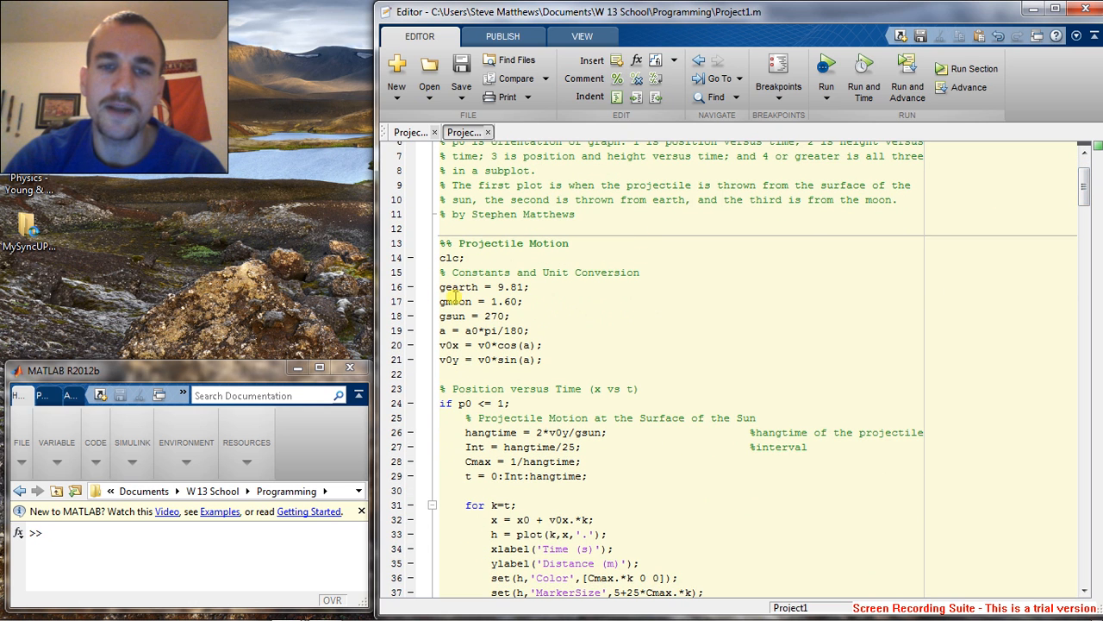
pyautogui.moveTo(1059, 221)
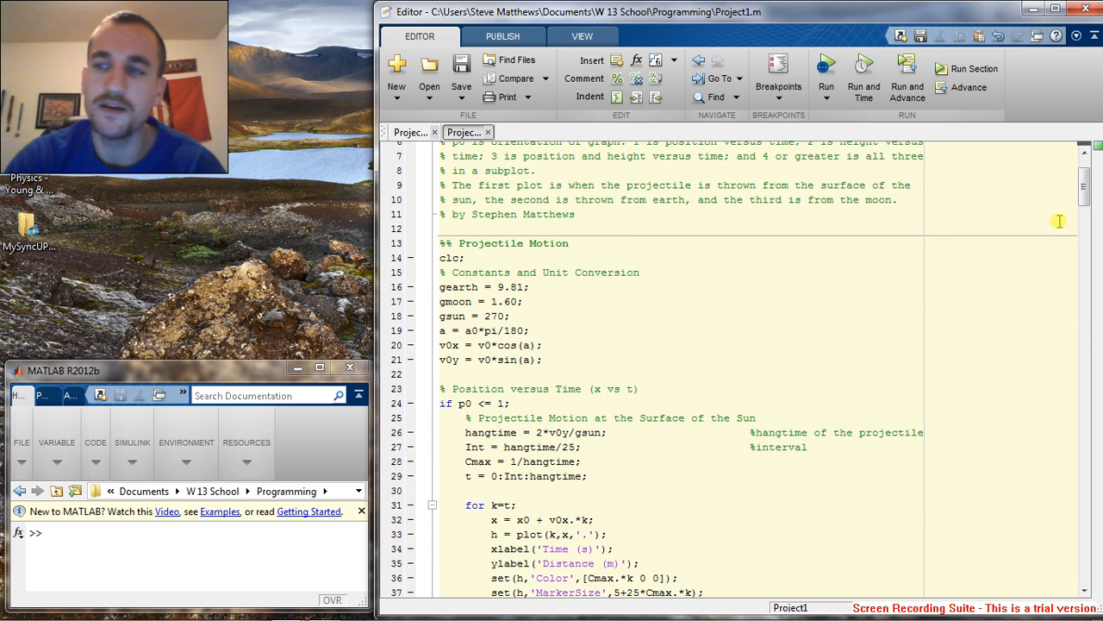
pyautogui.scroll(-3)
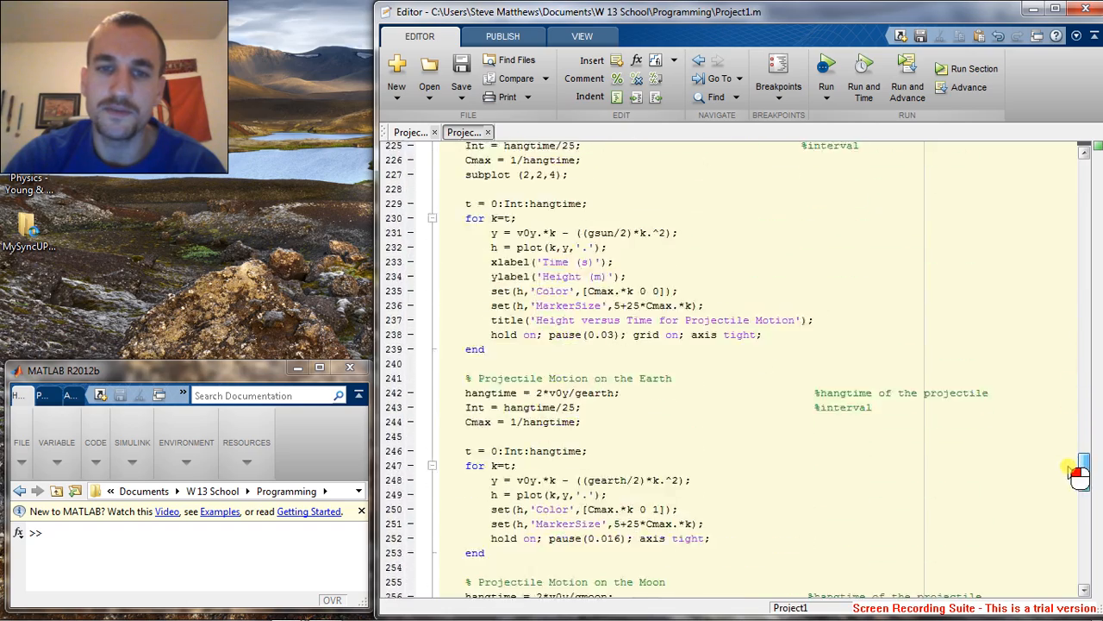
pyautogui.scroll(-3)
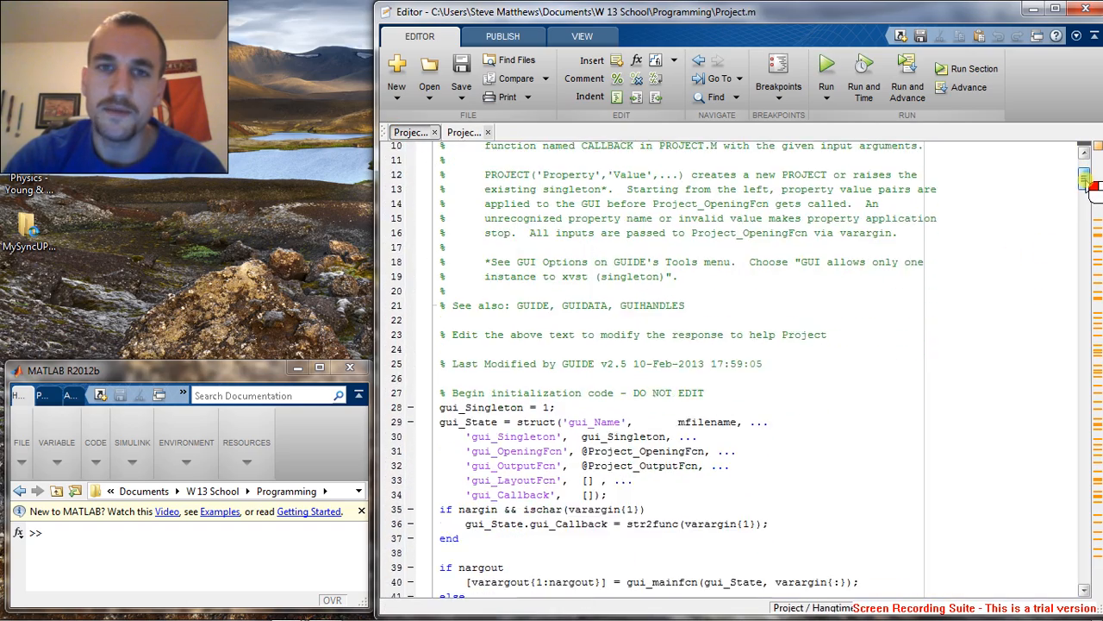
pyautogui.scroll(-3)
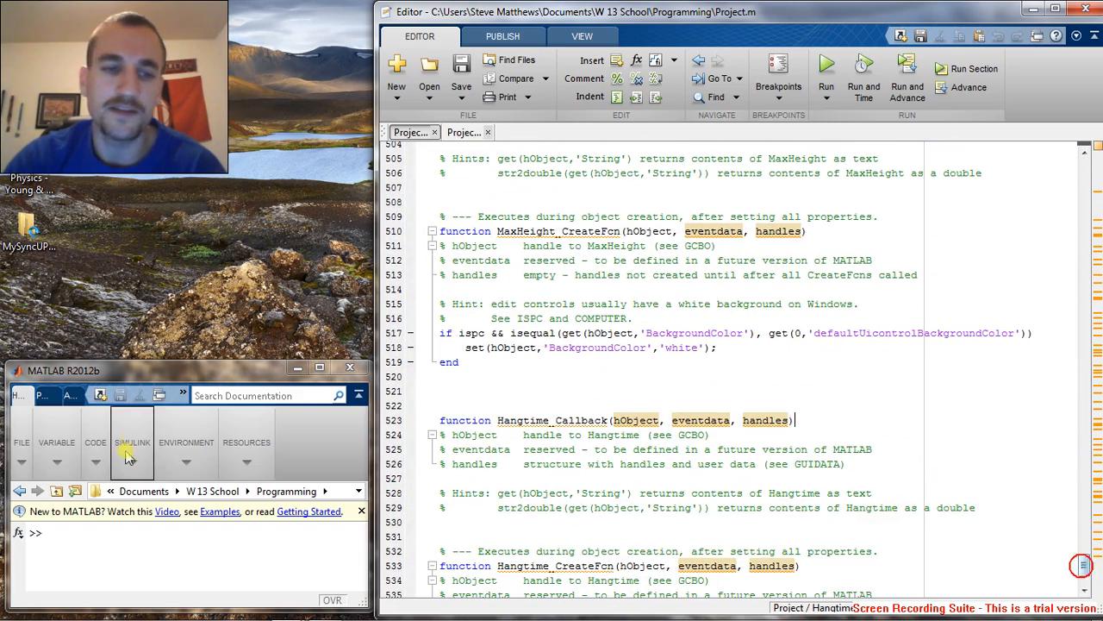
pyautogui.write('Project')
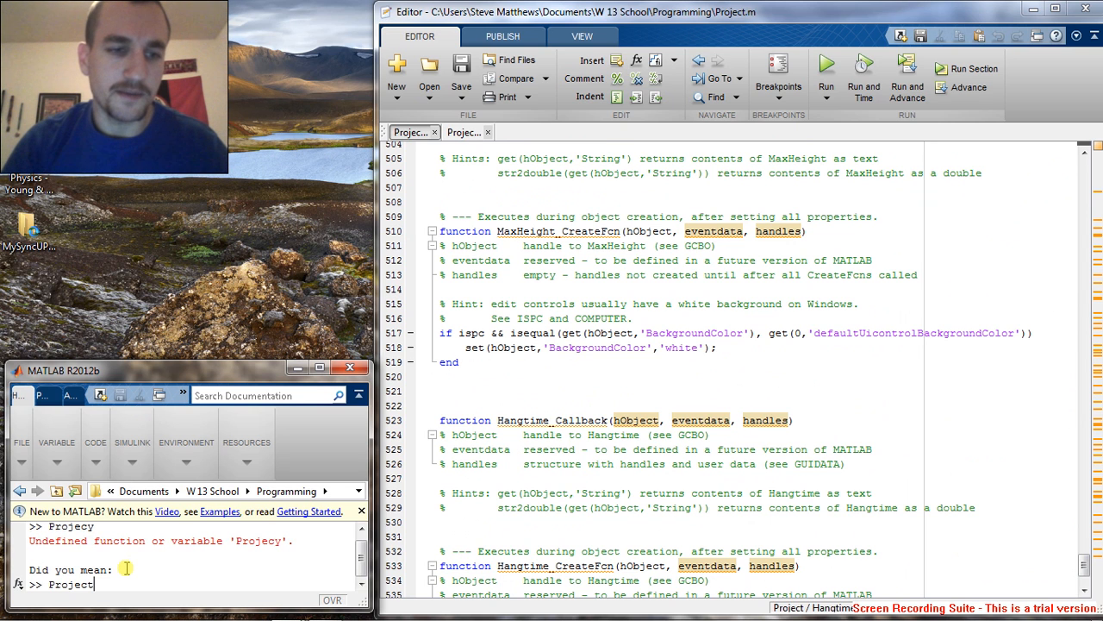
pyautogui.press('Return')
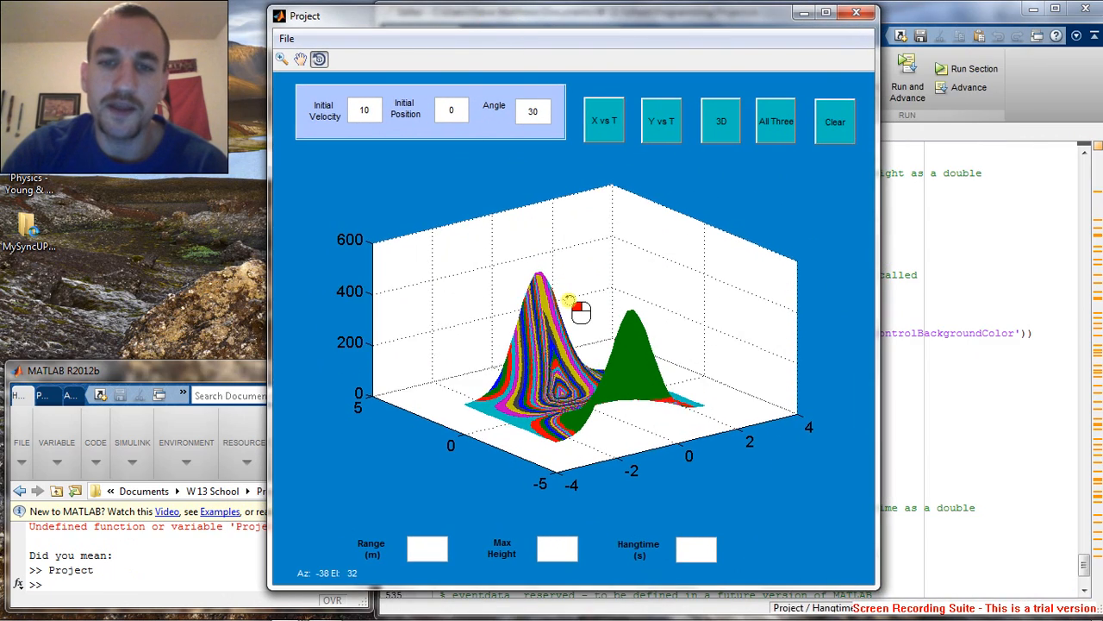
# - Orbit the sample 3D surface and enter initial velocity 200 and angle 45
pyautogui.moveTo(580, 312); pyautogui.dragTo(605, 320)
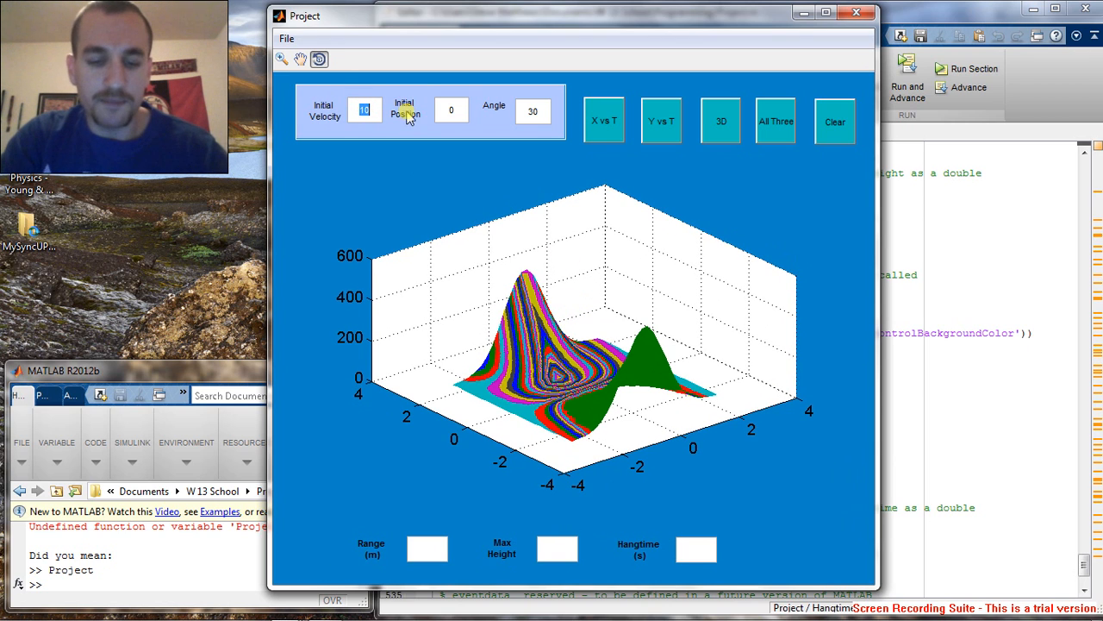
pyautogui.moveTo(399, 125)
pyautogui.write('200')
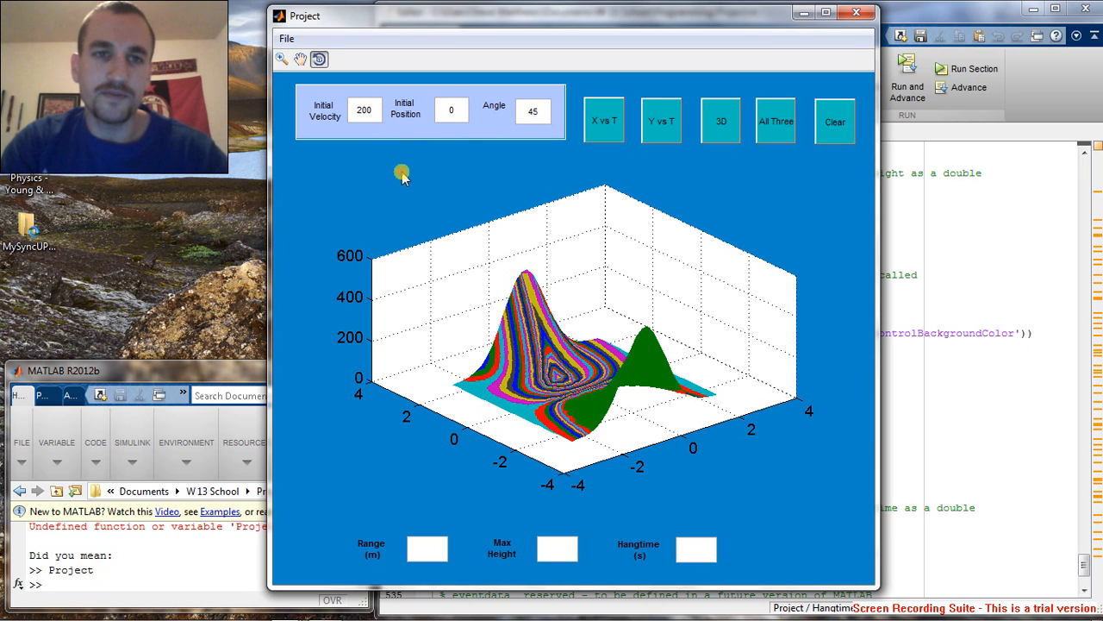
pyautogui.moveTo(564, 112)
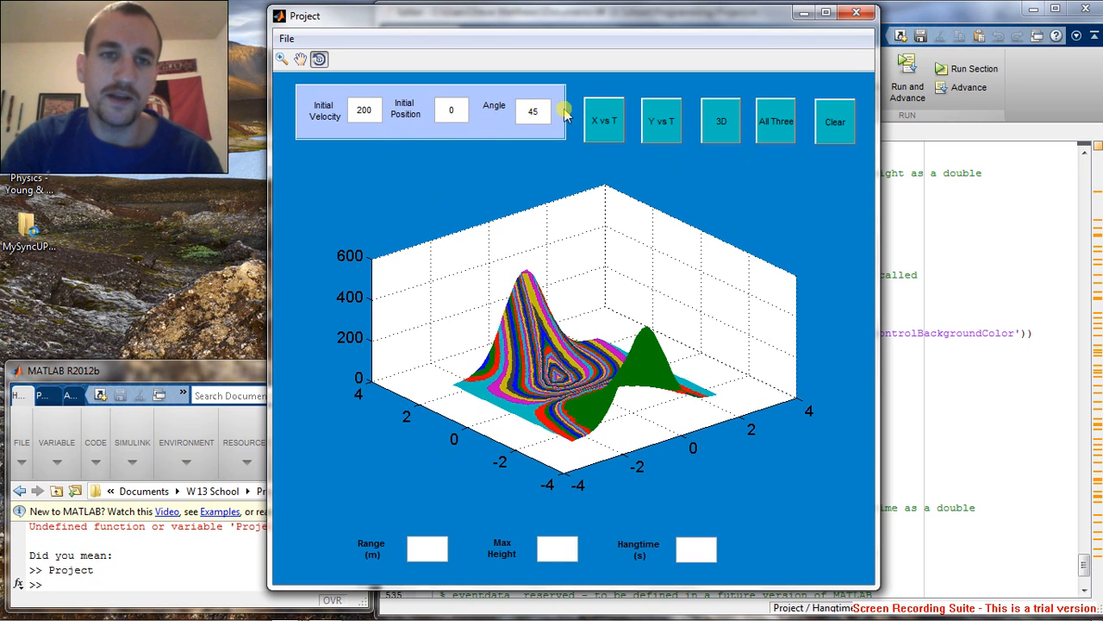
pyautogui.write('23465')
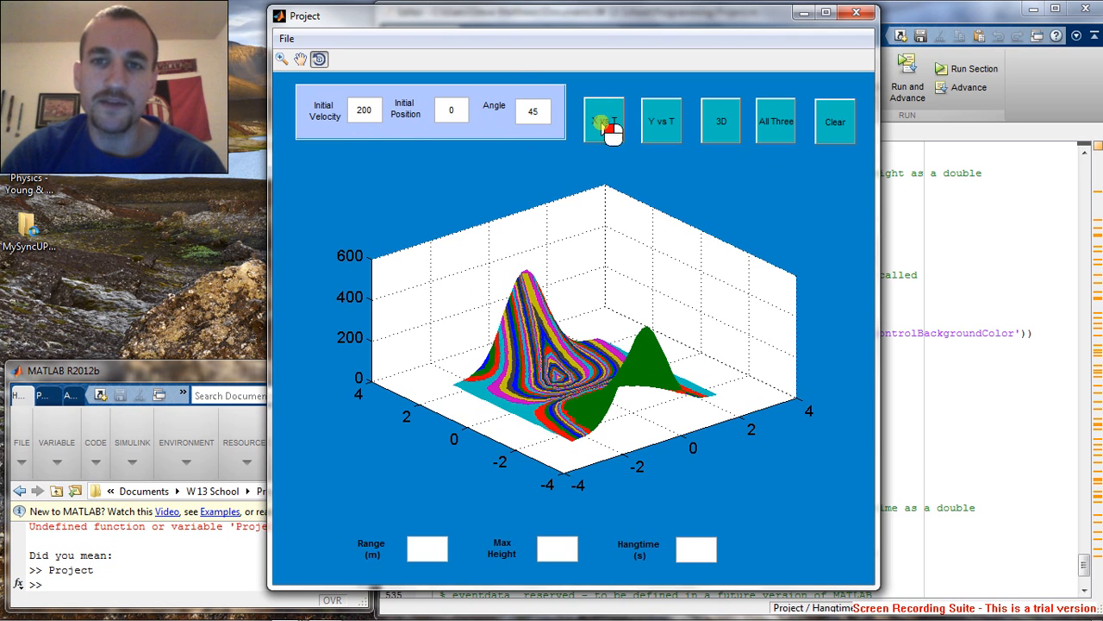
# - Plot position versus time (range 4077 m) and zoom into the early trajectory
pyautogui.click(604, 121)
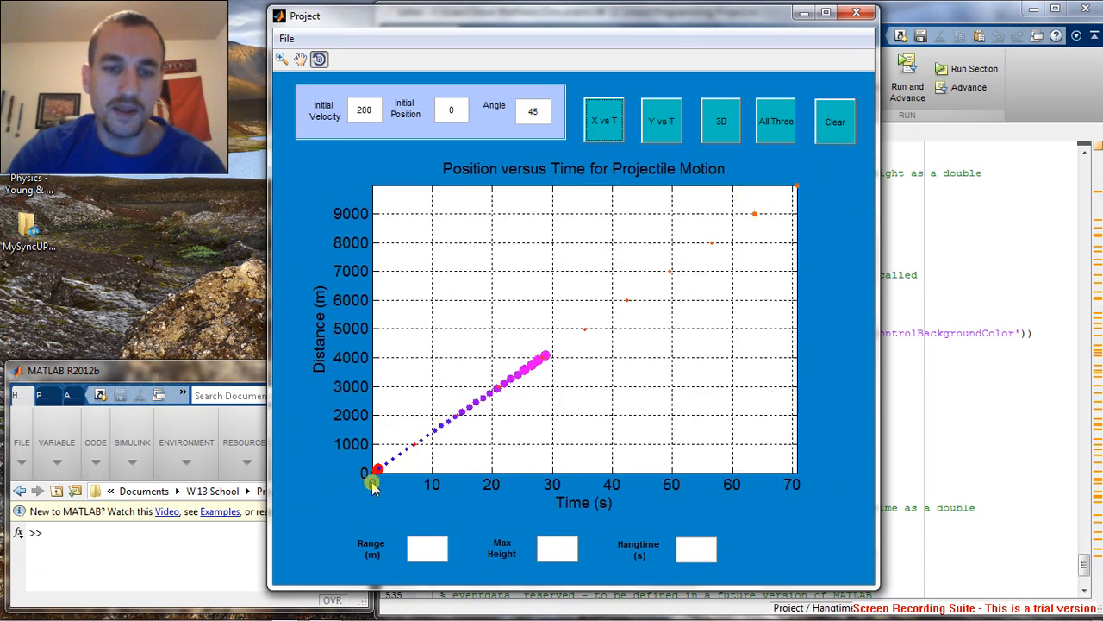
pyautogui.click(603, 120)
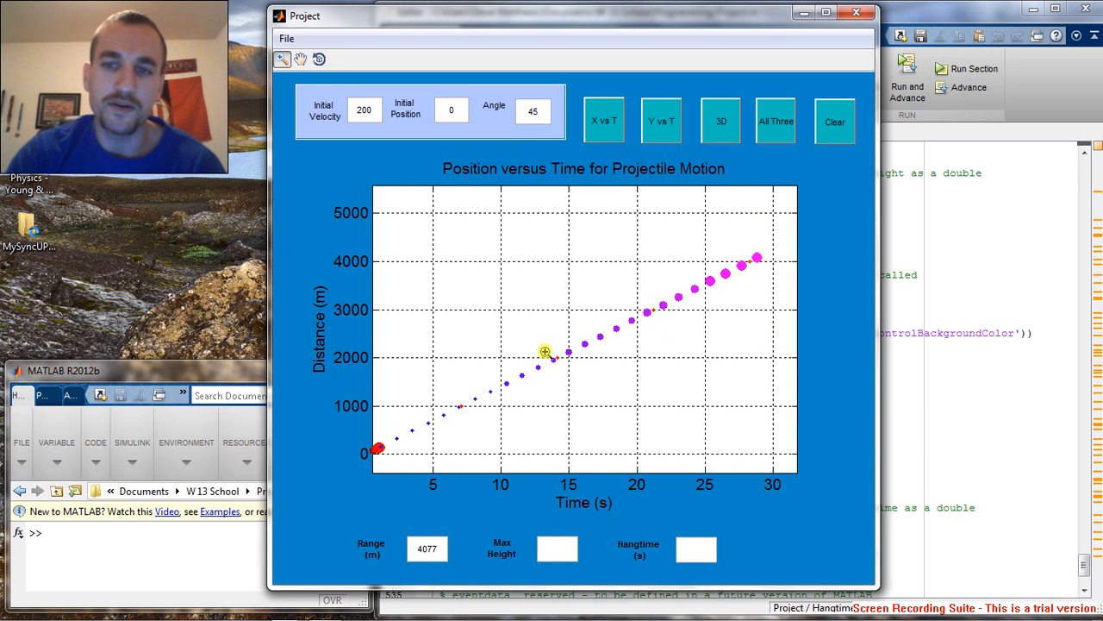
pyautogui.moveTo(509, 286)
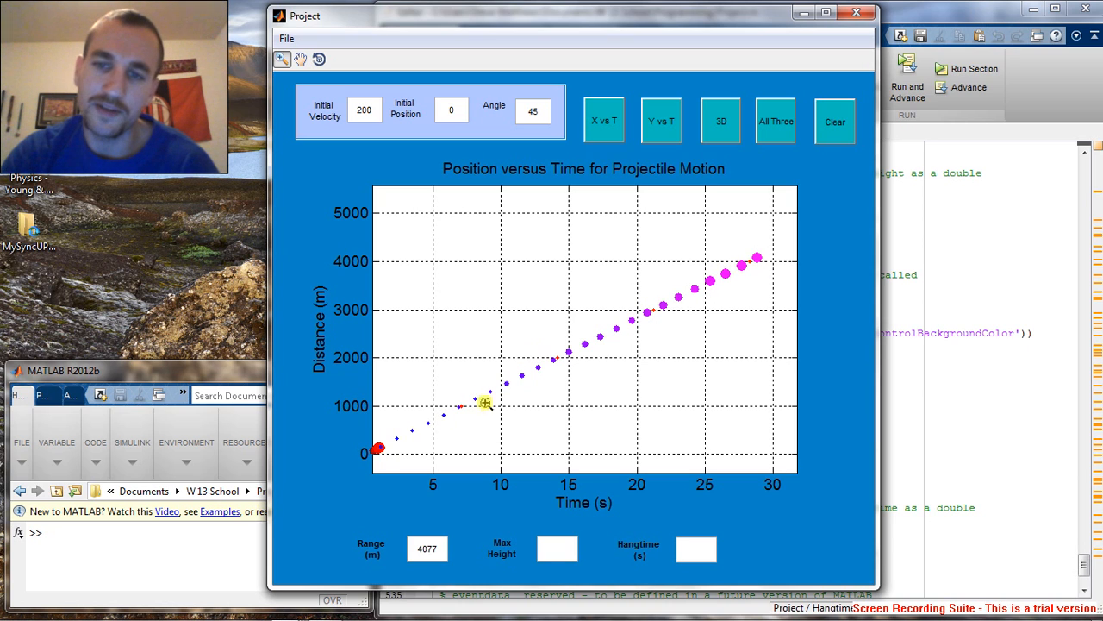
pyautogui.moveTo(743, 247)
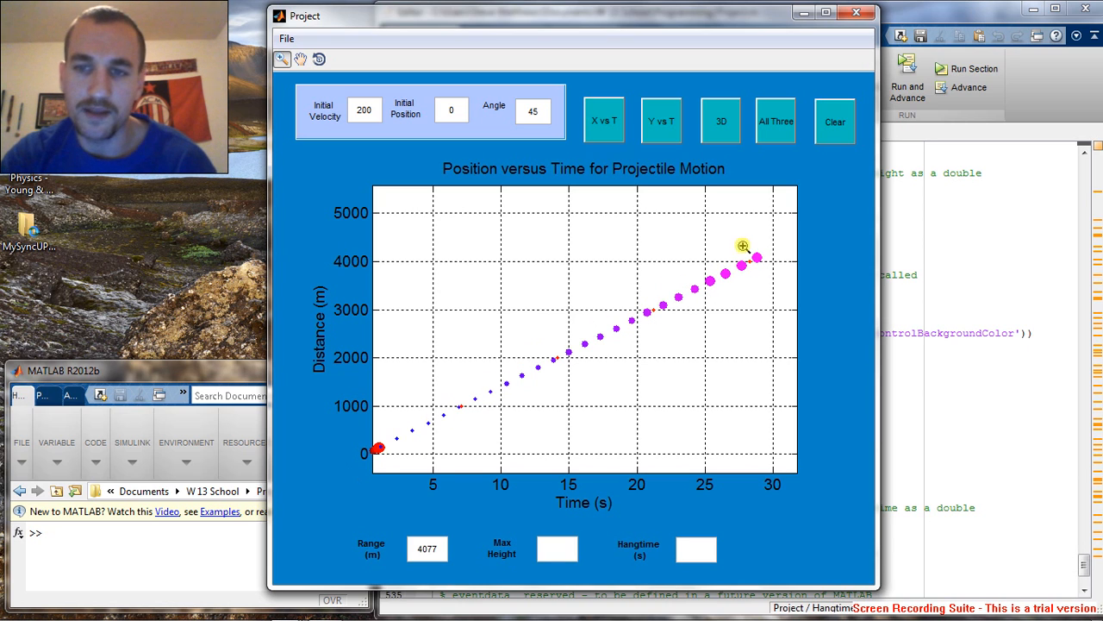
pyautogui.click(662, 121)
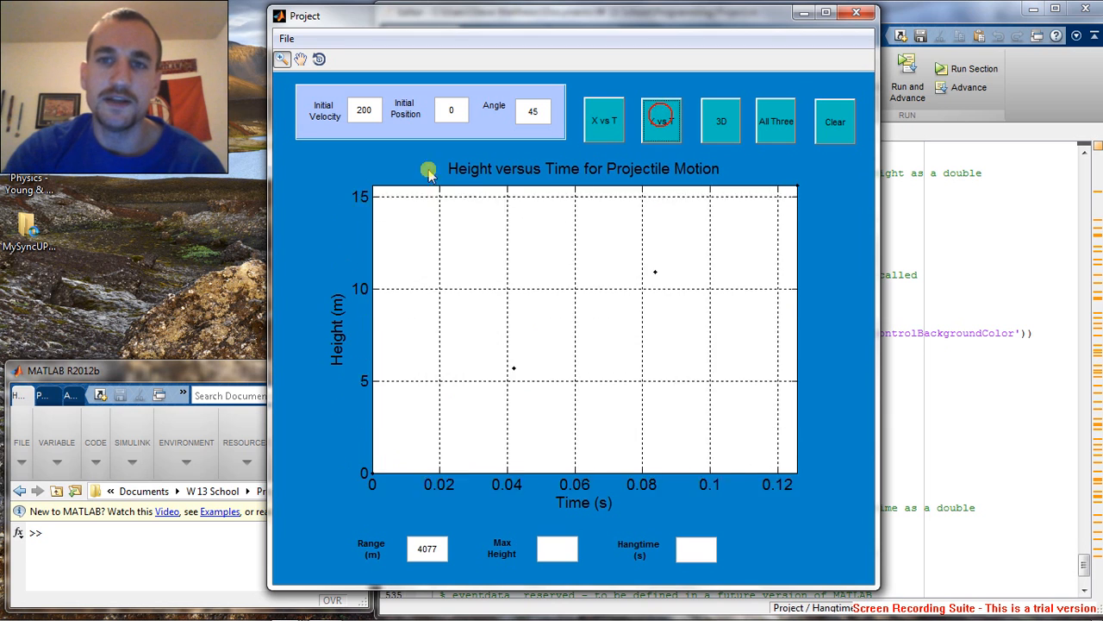
# - Zoom in on the height-versus-time arc: max height 1019 m, hangtime 28.83 s
pyautogui.click(661, 121)
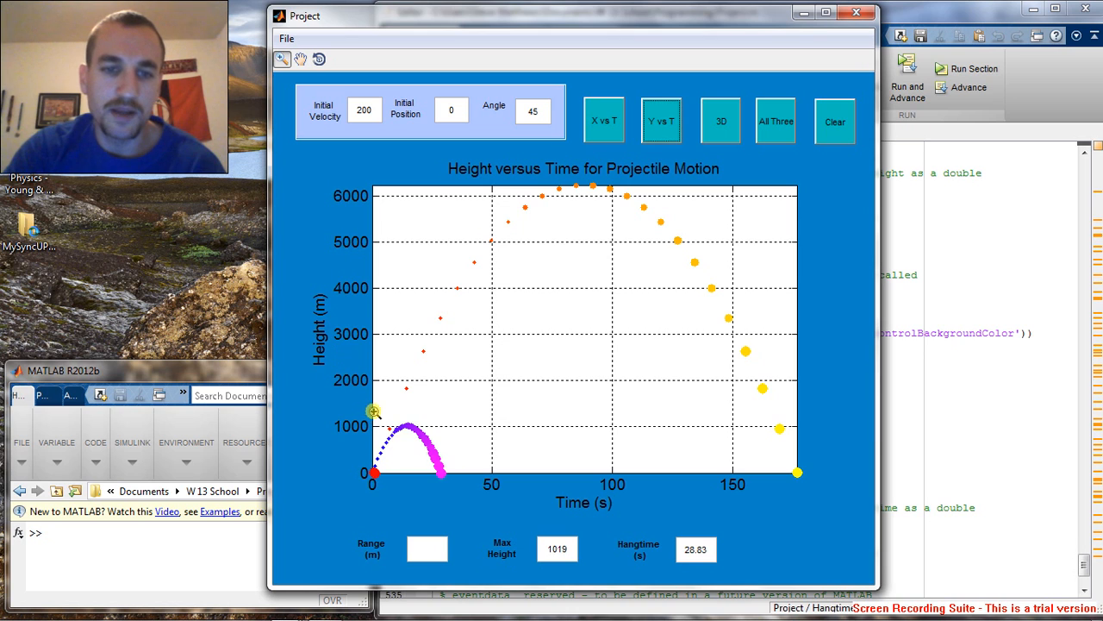
pyautogui.click(661, 121)
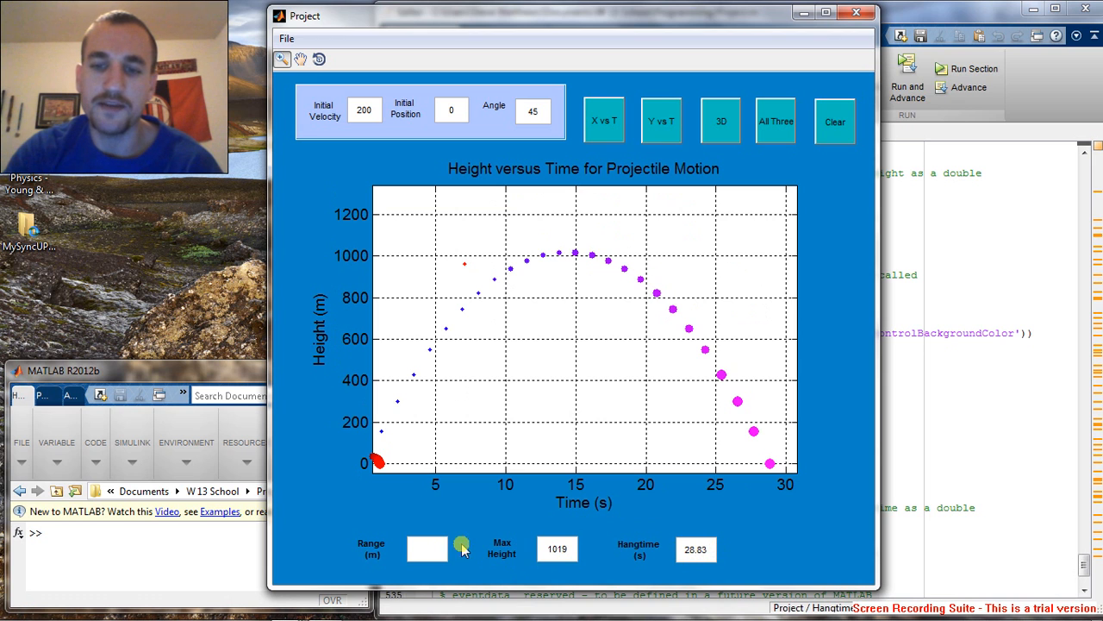
pyautogui.click(721, 120)
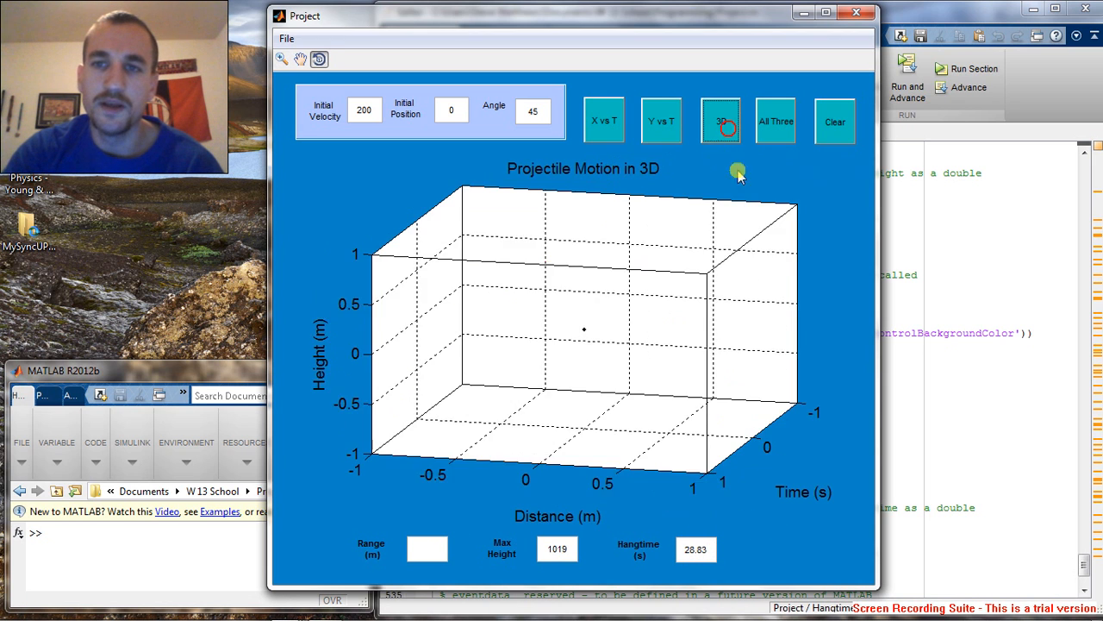
# - Draw the distance-height-time trajectories in 3D and orbit the plot to inspect them
pyautogui.click(721, 121)
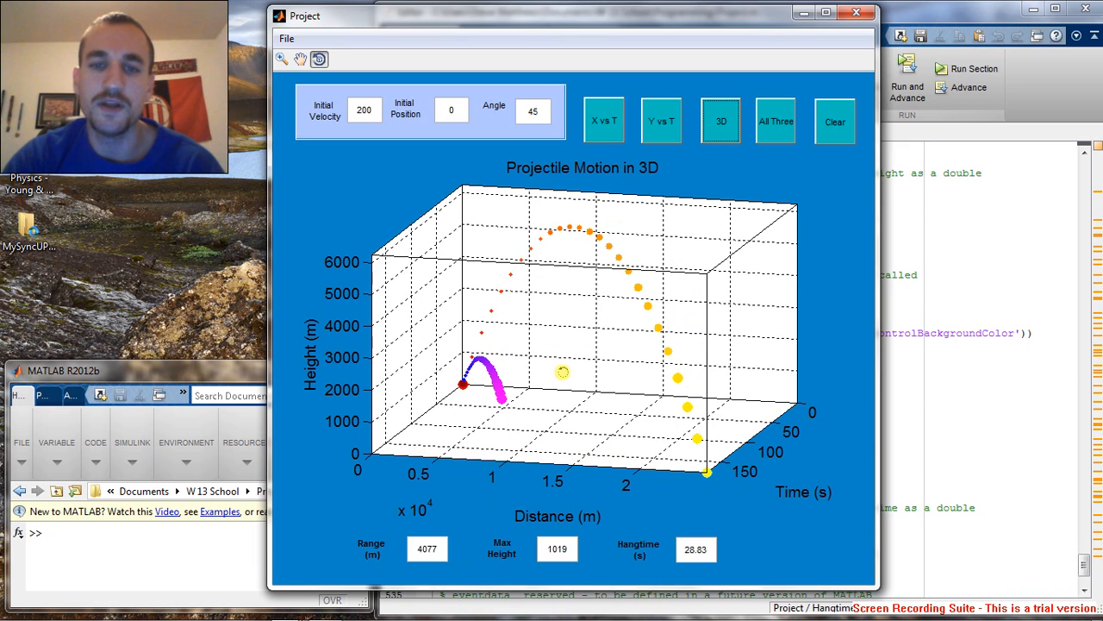
pyautogui.moveTo(562, 373); pyautogui.dragTo(567, 387)
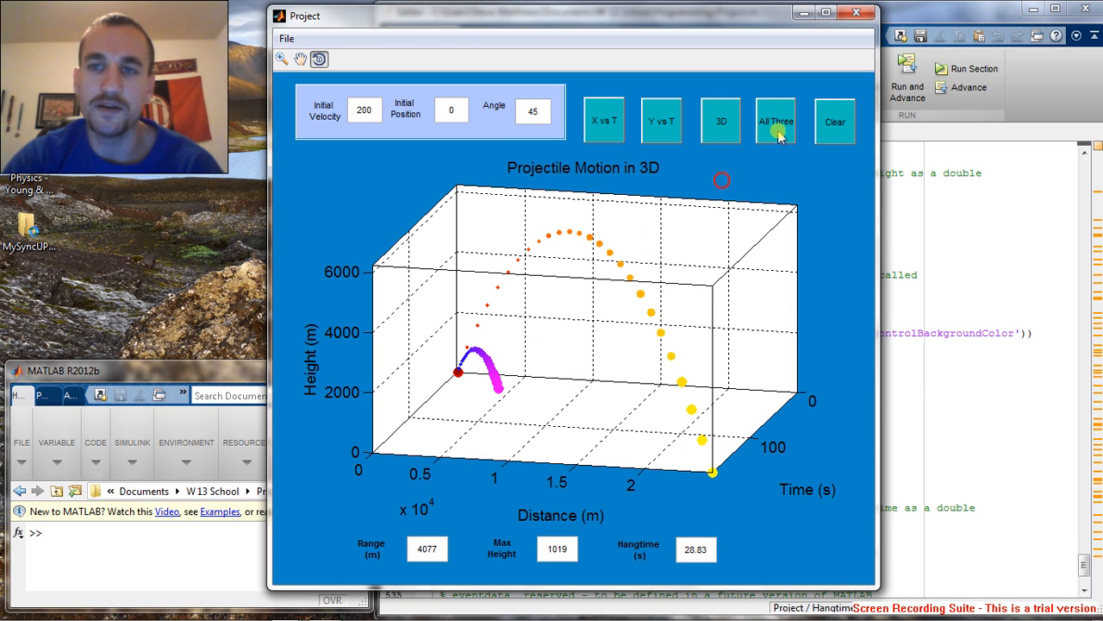
pyautogui.click(776, 120)
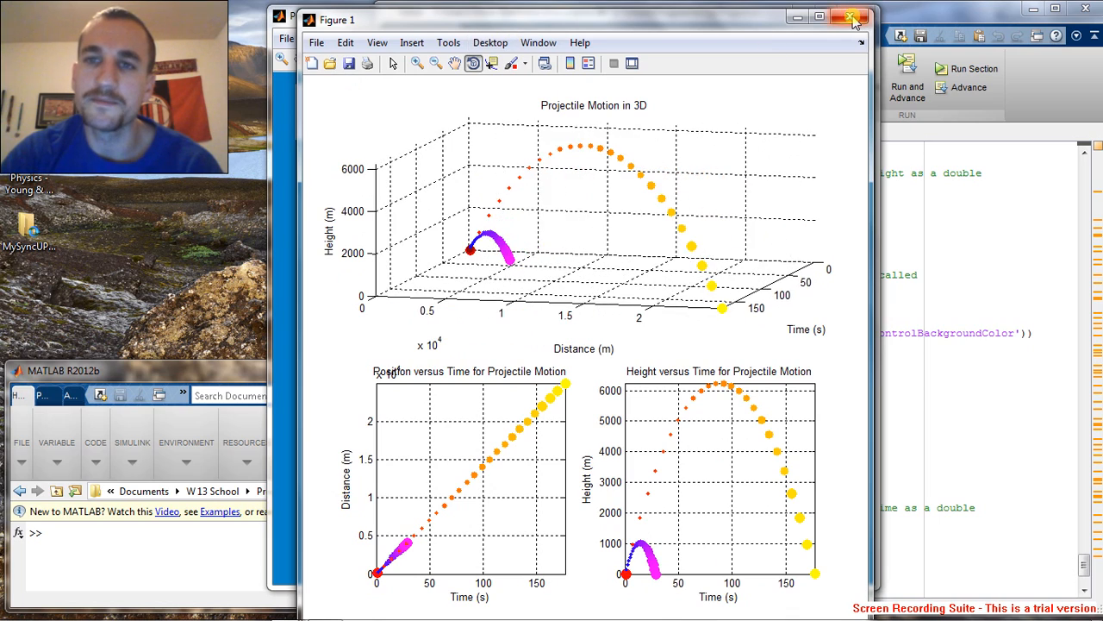
pyautogui.click(853, 19)
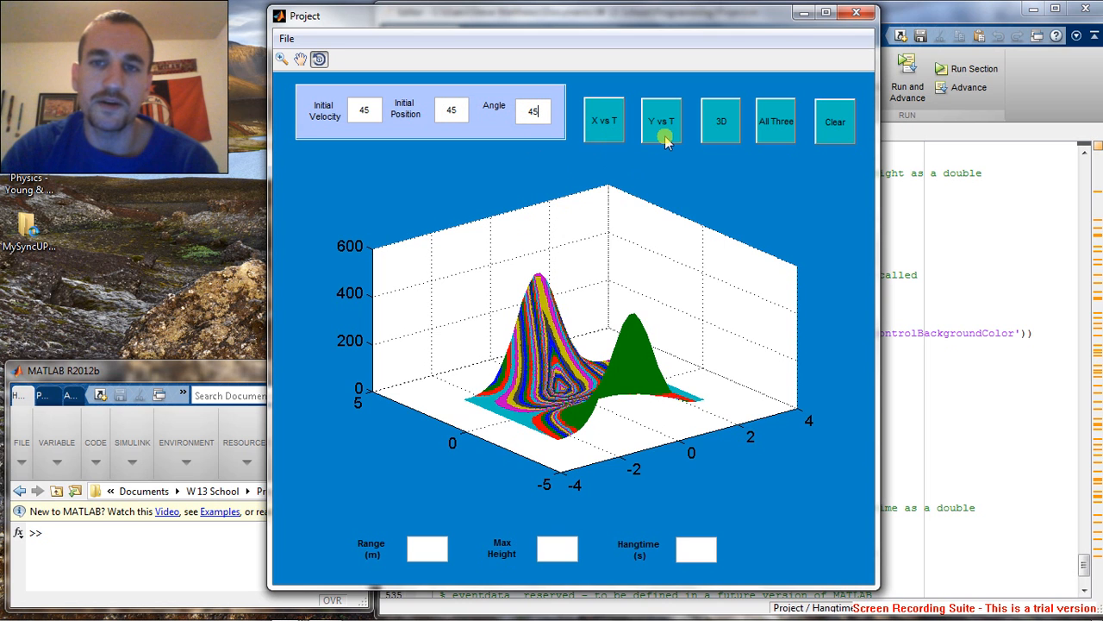
# - Plot height versus time for inputs of 45, giving max height 51.61 m and hangtime 6.487 s
pyautogui.click(661, 120)
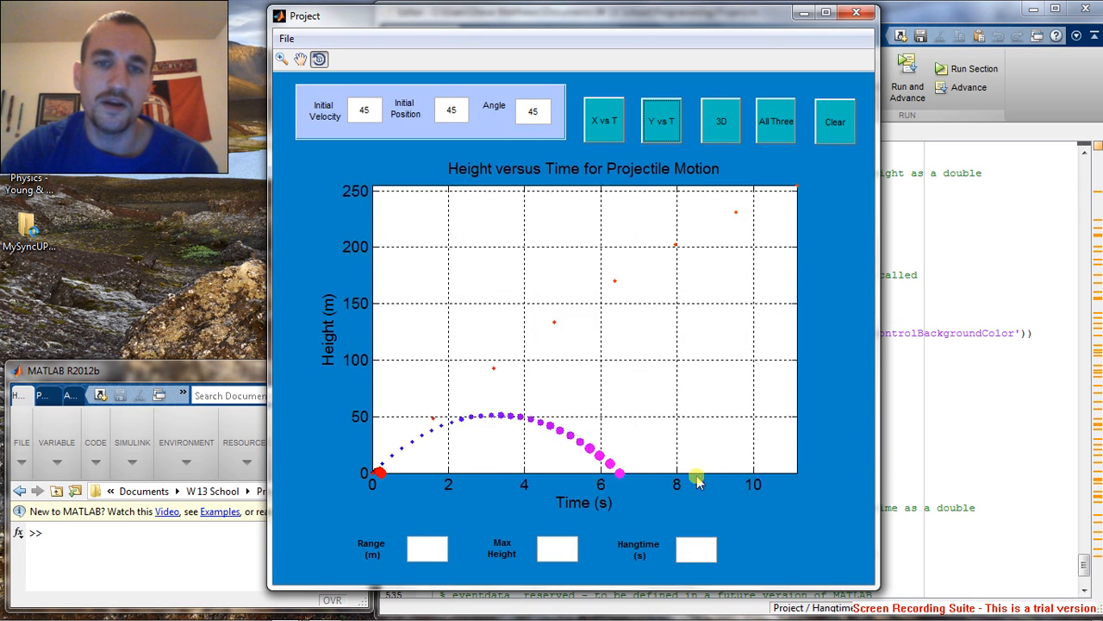
pyautogui.click(661, 121)
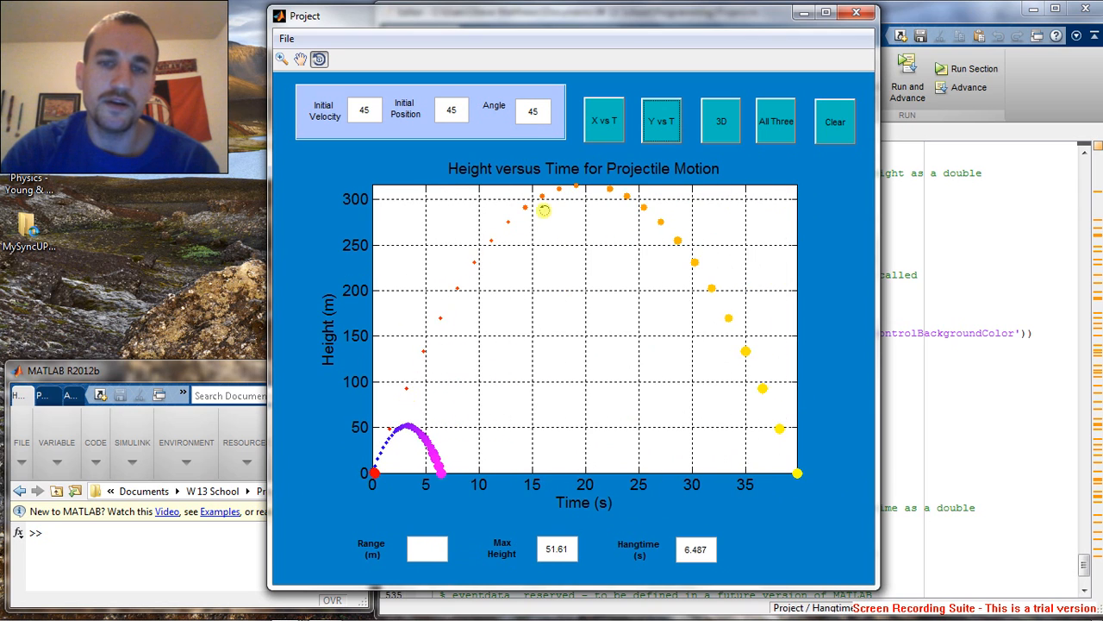